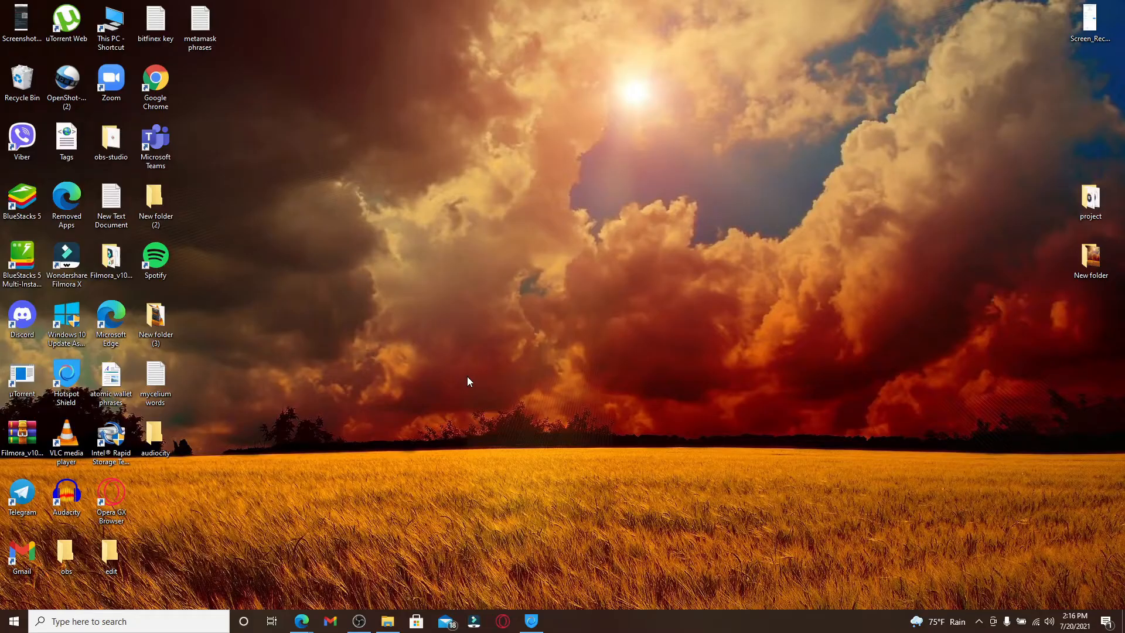
{"action": "mouse_move", "coordinate": [590, 349]}
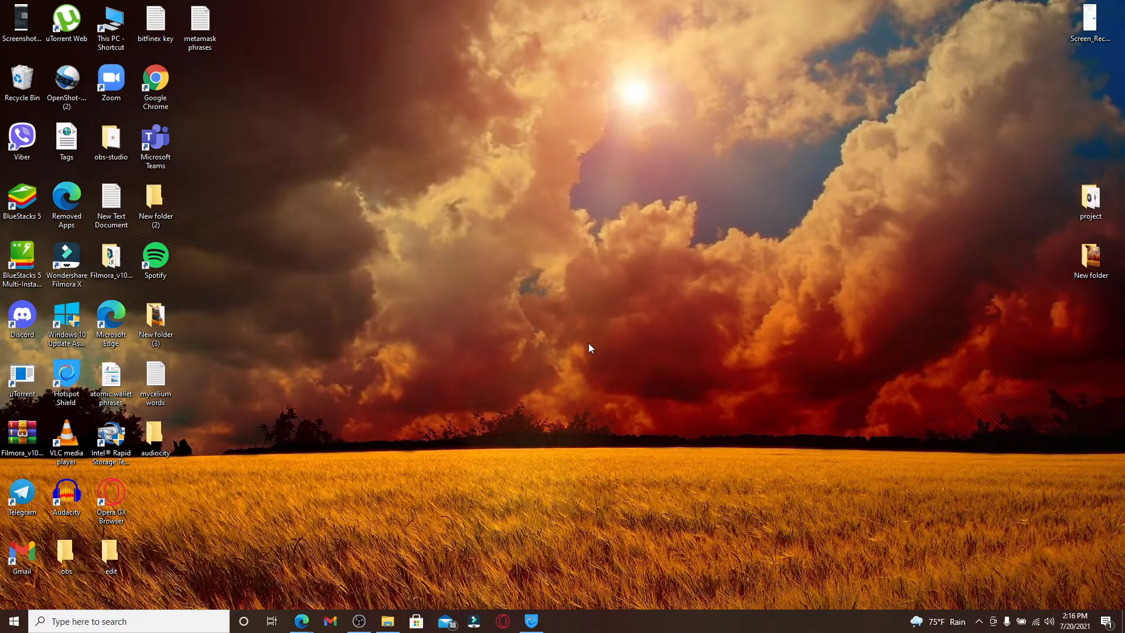
{"action": "mouse_move", "coordinate": [423, 236]}
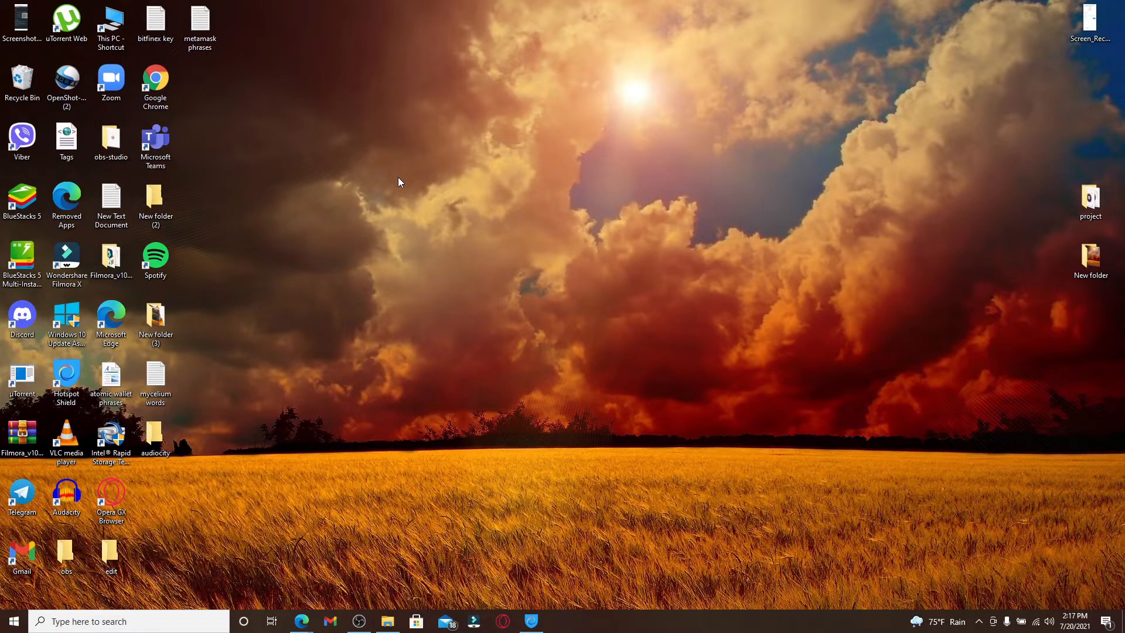
Launch the BlueStacks 5 emulator from its shortcut and reach the Google Play Store
{"action": "left_click", "coordinate": [66, 202]}
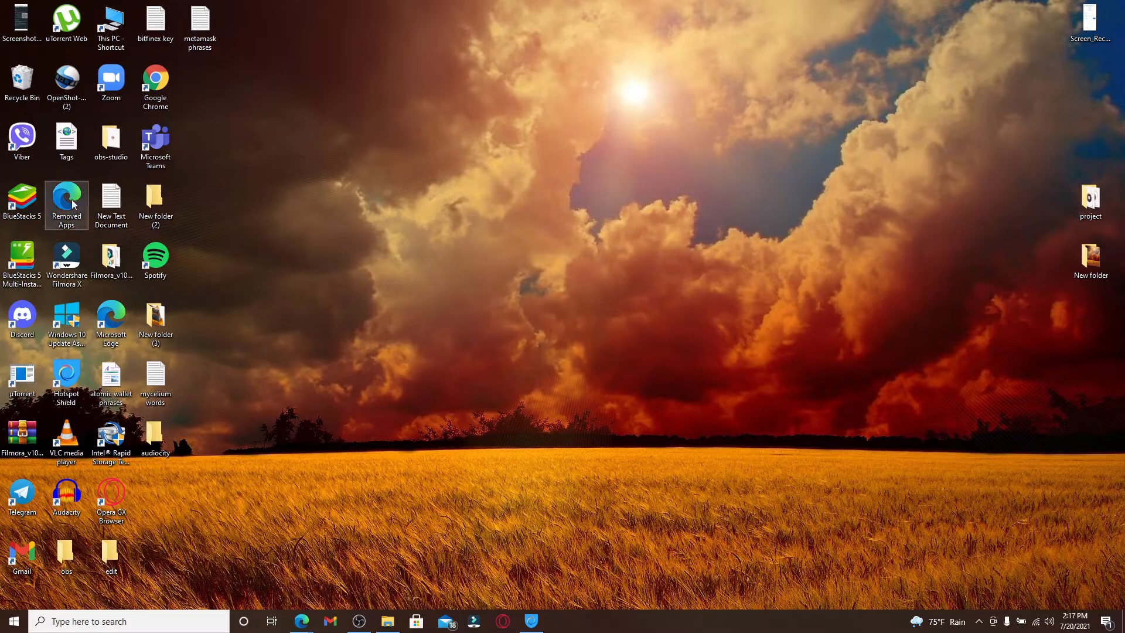
{"action": "mouse_move", "coordinate": [351, 200]}
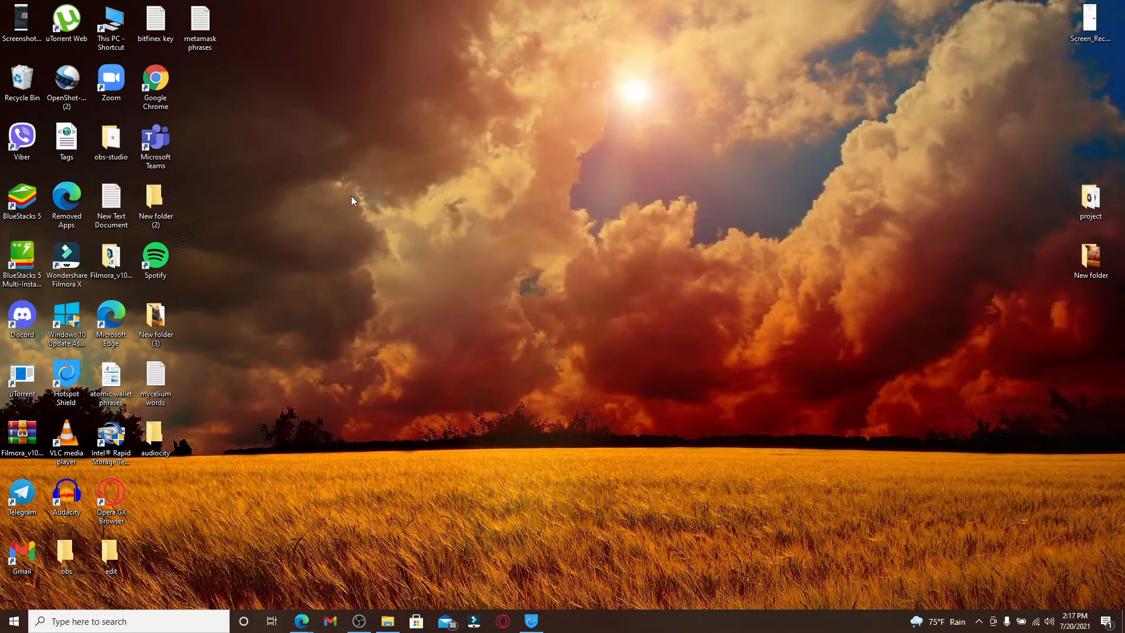
{"action": "left_click", "coordinate": [22, 201]}
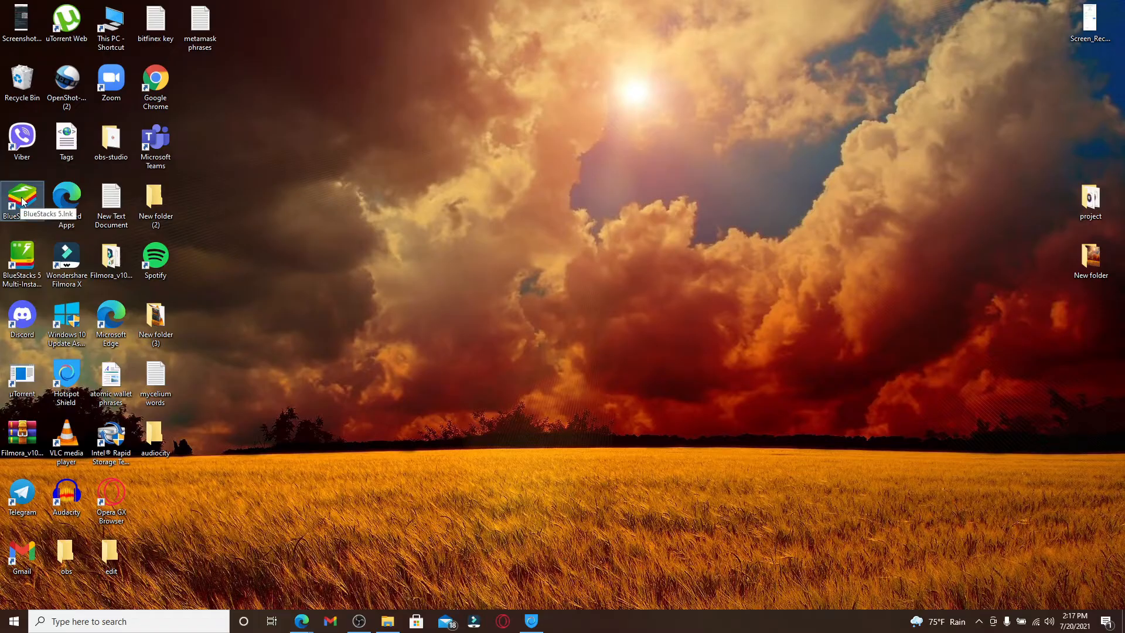
{"action": "double_click", "coordinate": [21, 198]}
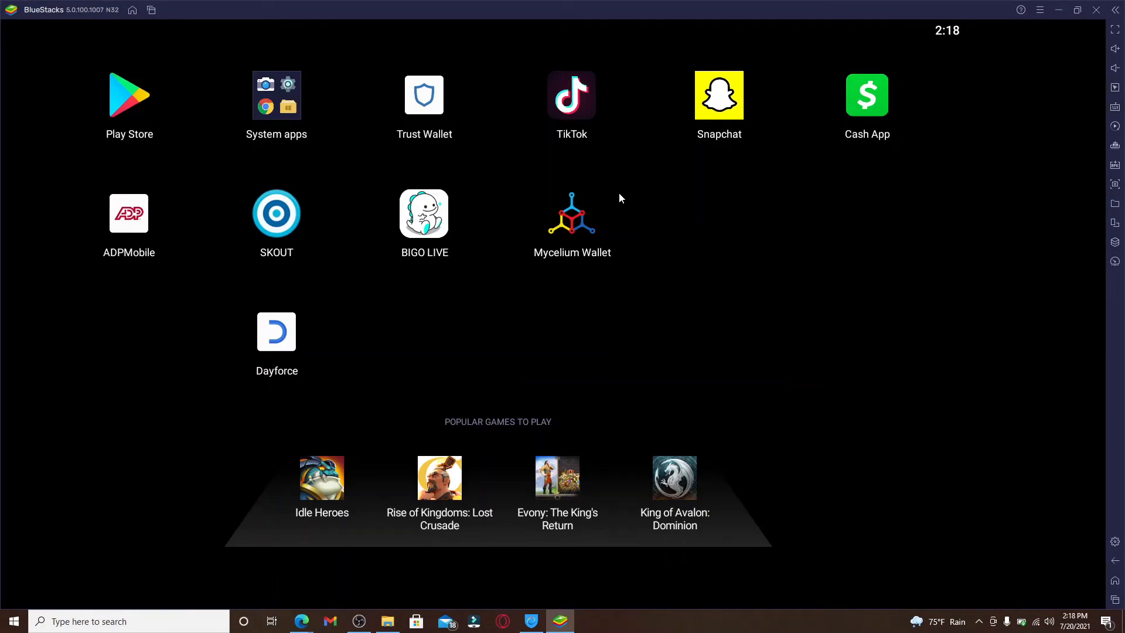
{"action": "mouse_move", "coordinate": [260, 189]}
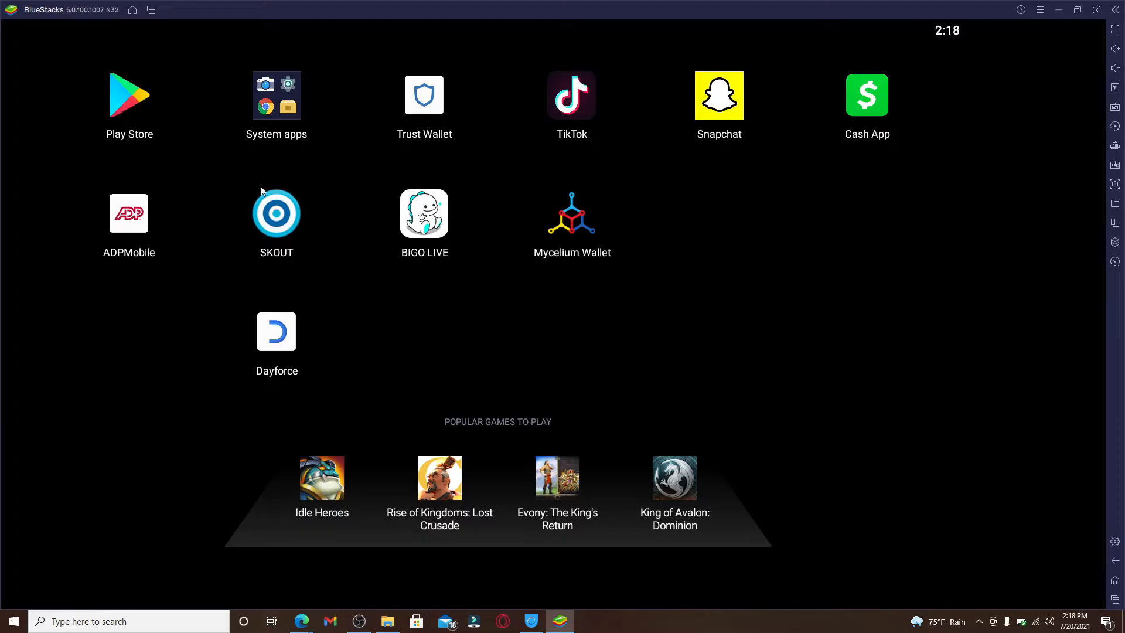
{"action": "left_click", "coordinate": [129, 94]}
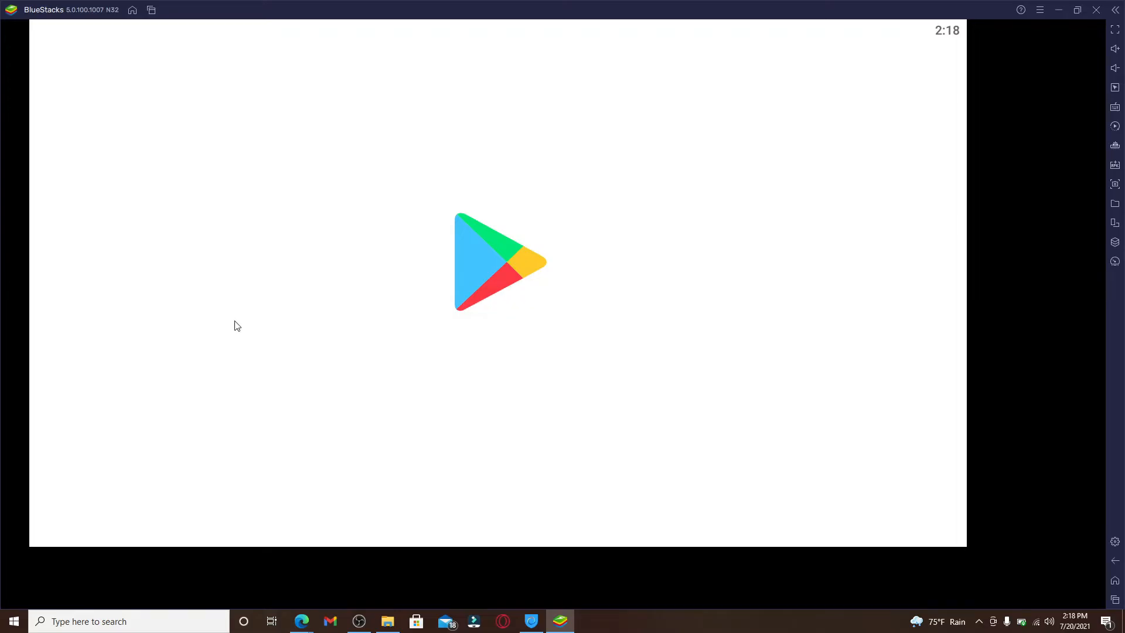
{"action": "mouse_move", "coordinate": [538, 202]}
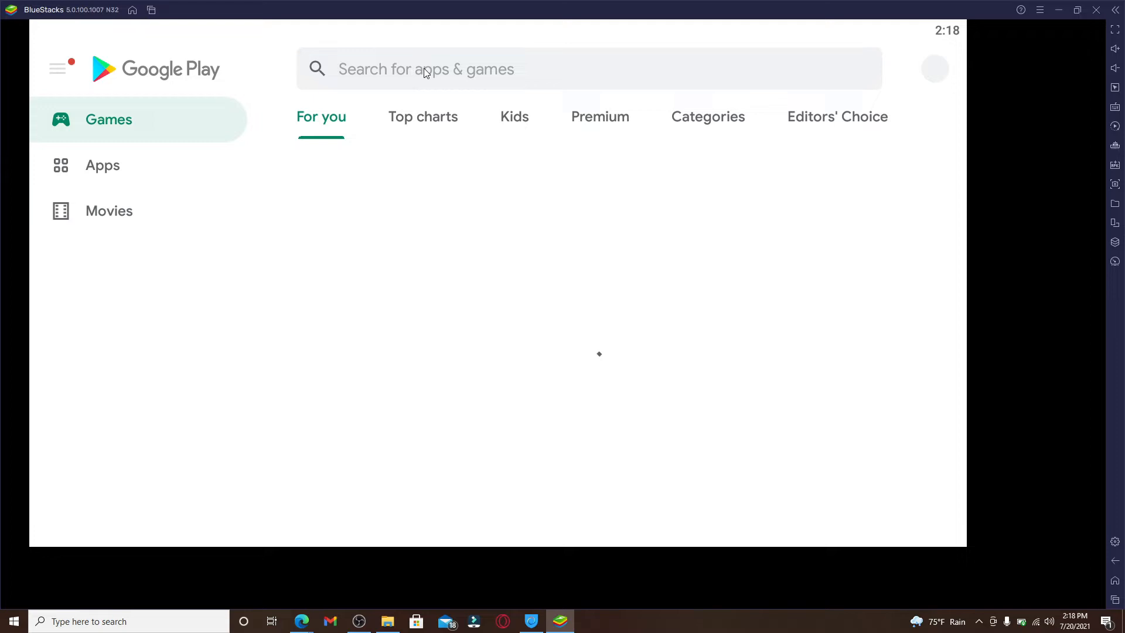
Search the store for 'metamask' and install the MetaMask - Buy, Send and Swap Crypto app
{"action": "type", "text": "meta"}
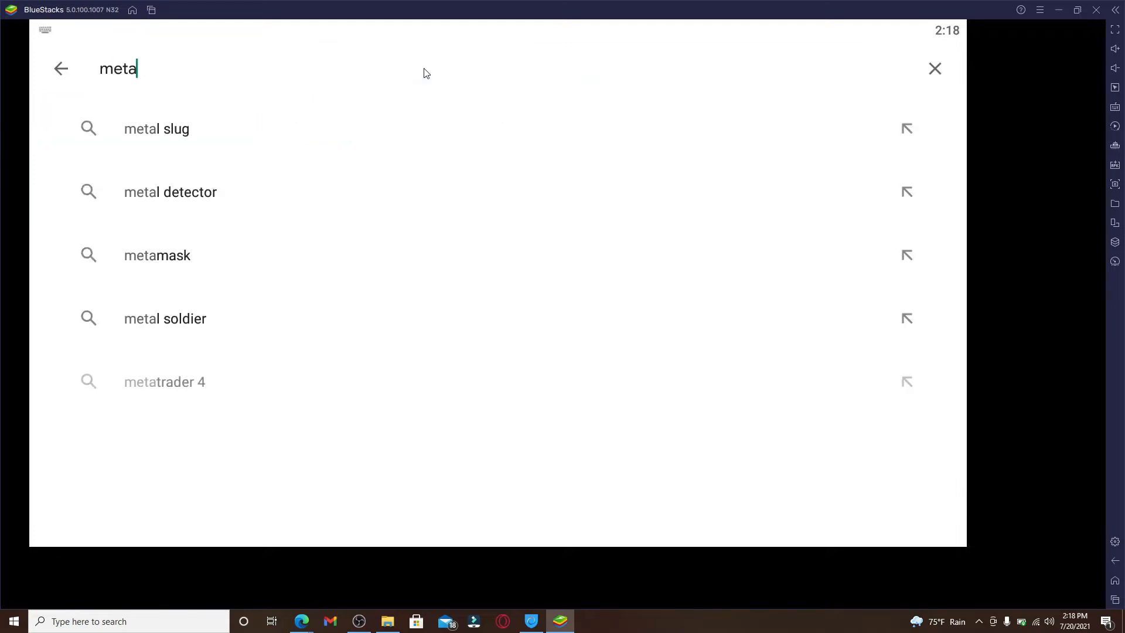
{"action": "left_click", "coordinate": [157, 254]}
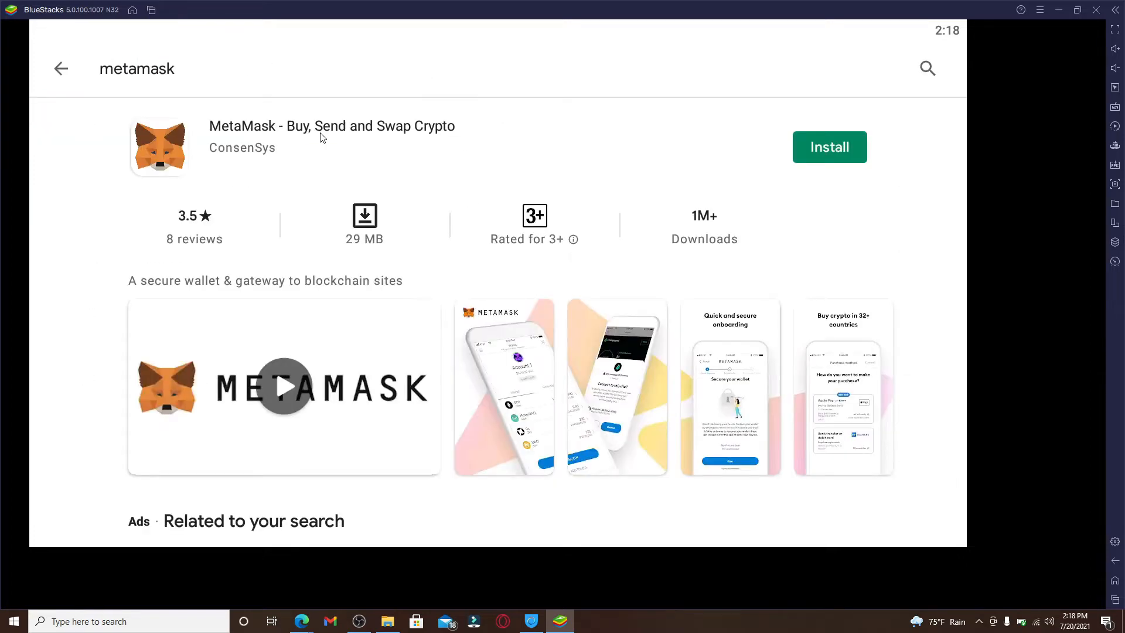
{"action": "mouse_move", "coordinate": [606, 156]}
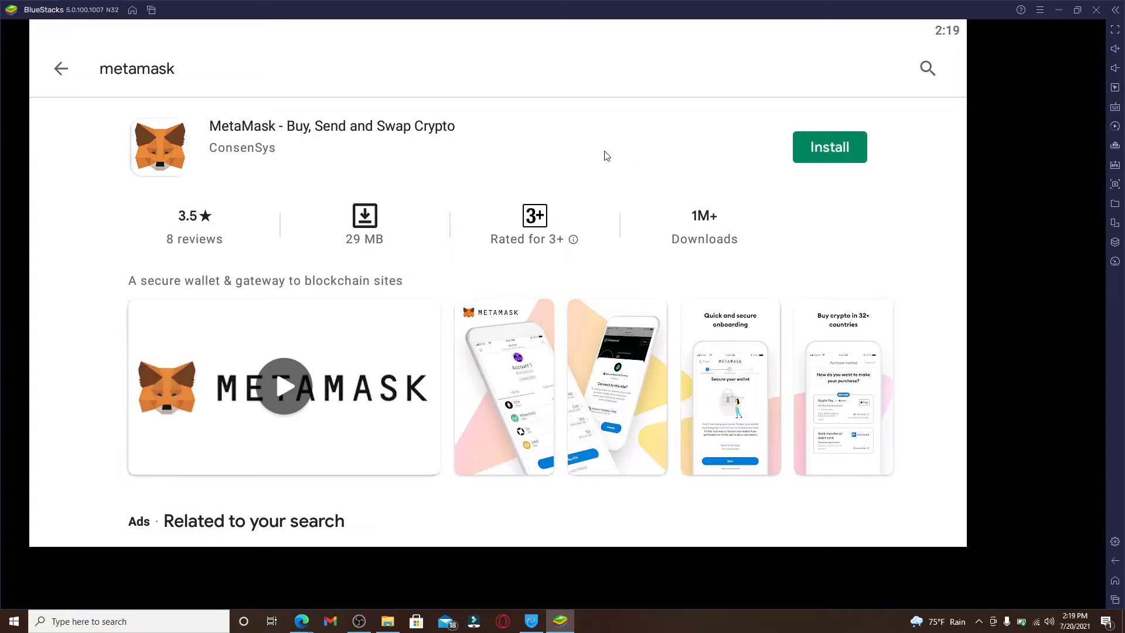
{"action": "mouse_move", "coordinate": [809, 158]}
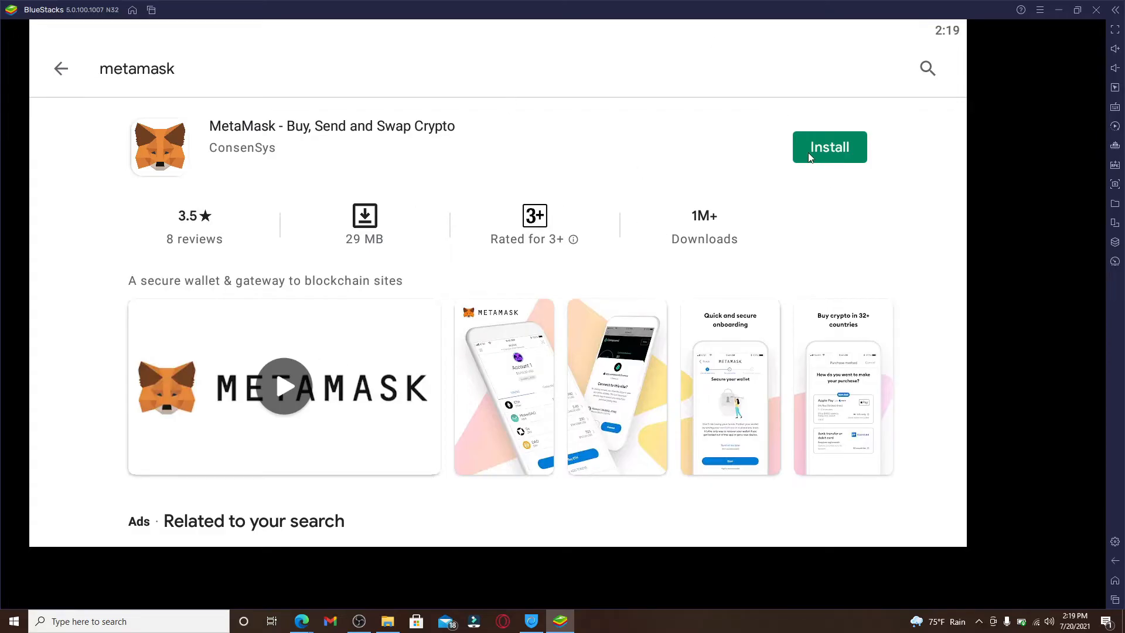
{"action": "left_click", "coordinate": [828, 148]}
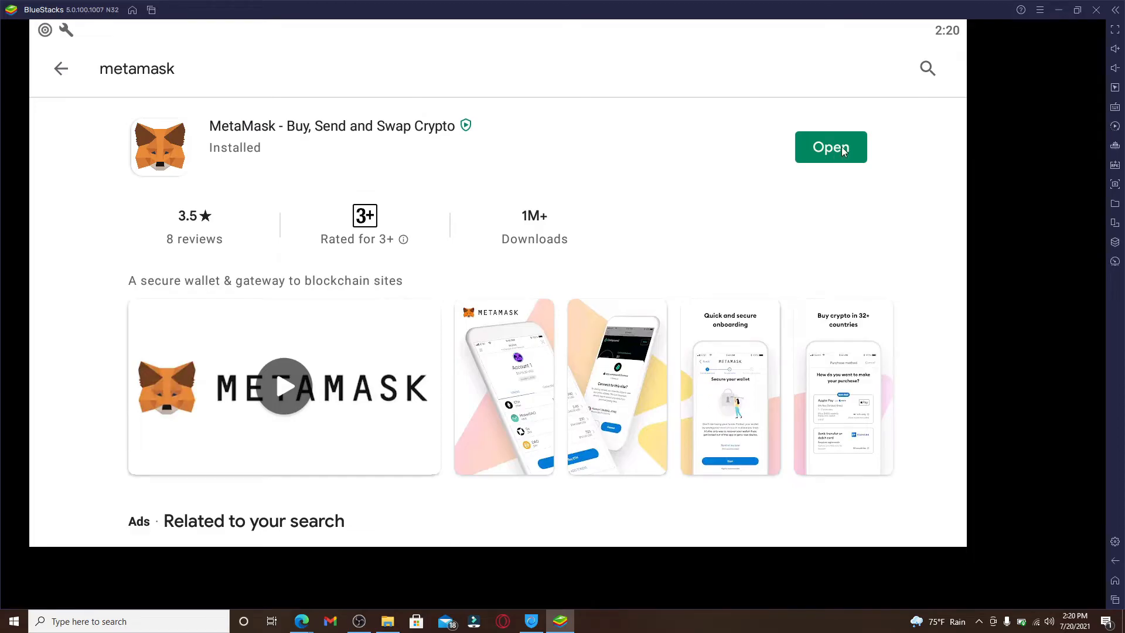
Launch MetaMask, get started, and choose Import using Secret Recovery Phrase to reach the empty import form
{"action": "left_click", "coordinate": [829, 148]}
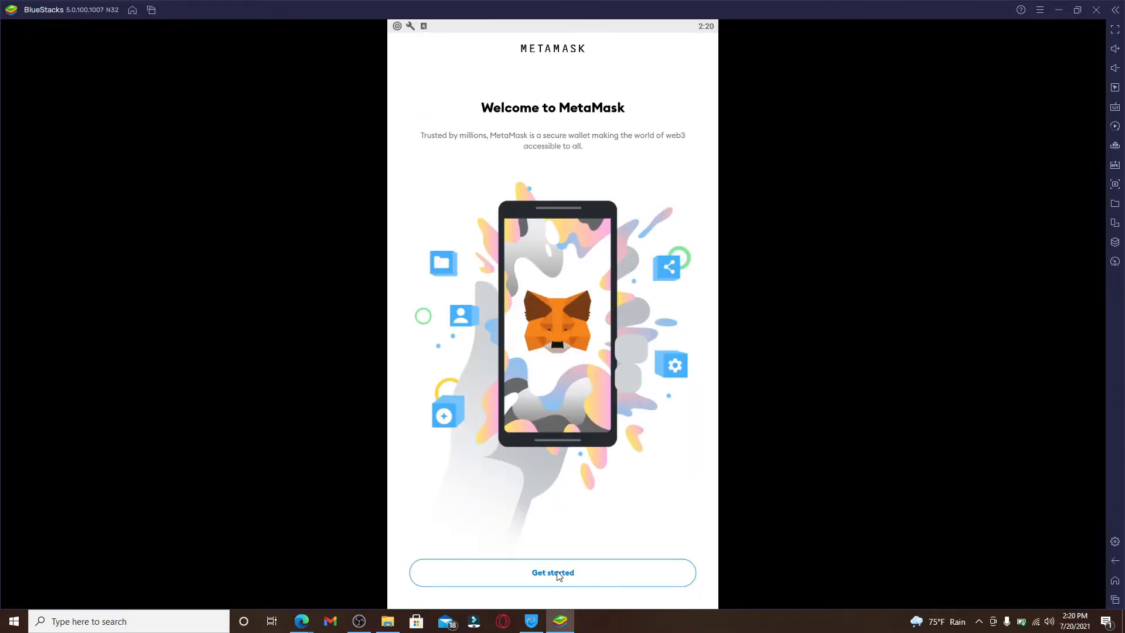
{"action": "left_click", "coordinate": [551, 573]}
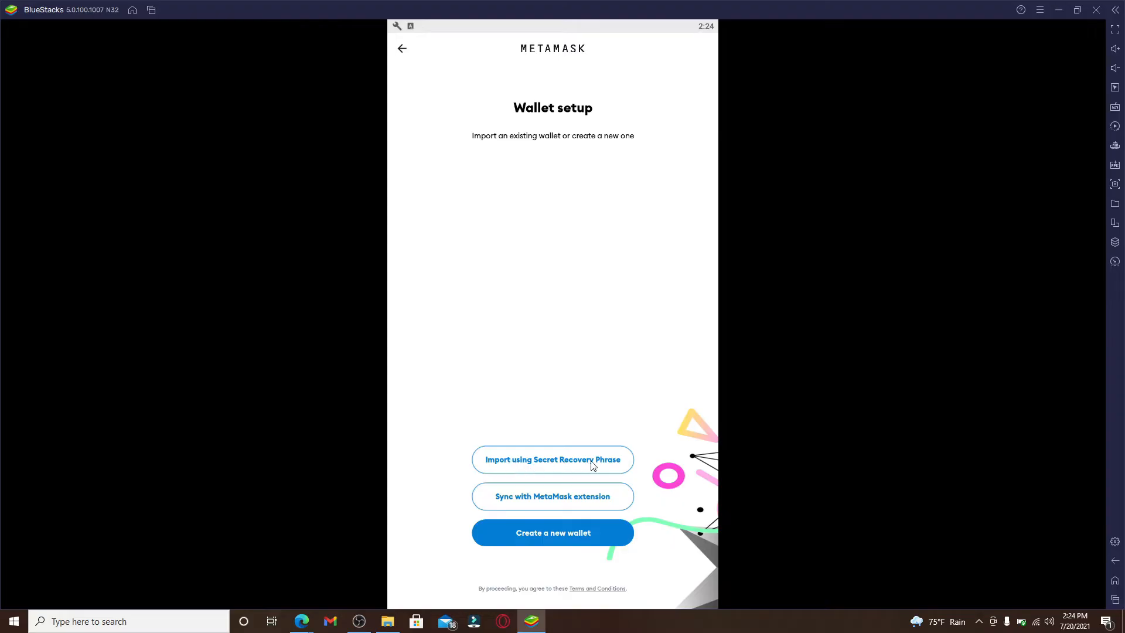
{"action": "left_click", "coordinate": [552, 460]}
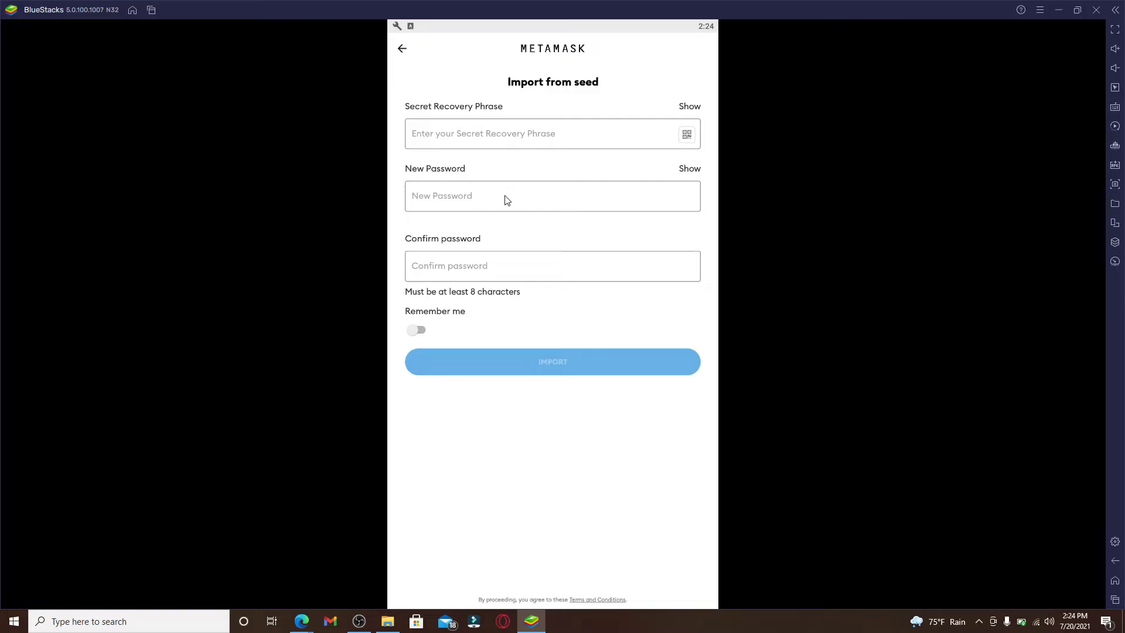
{"action": "mouse_move", "coordinate": [548, 377]}
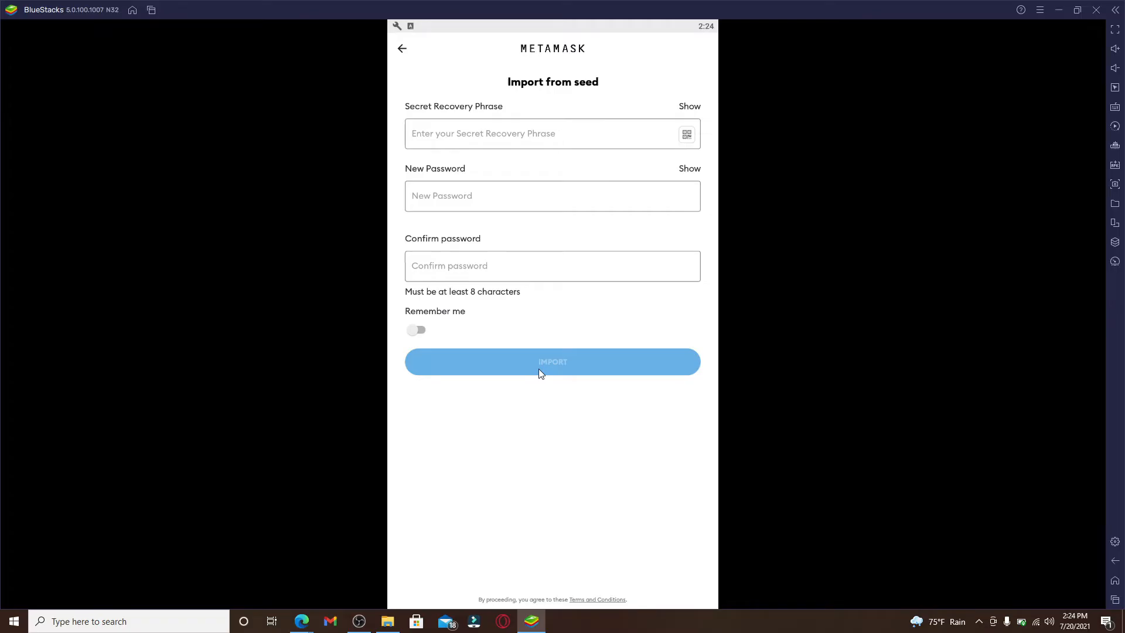
{"action": "mouse_move", "coordinate": [563, 366]}
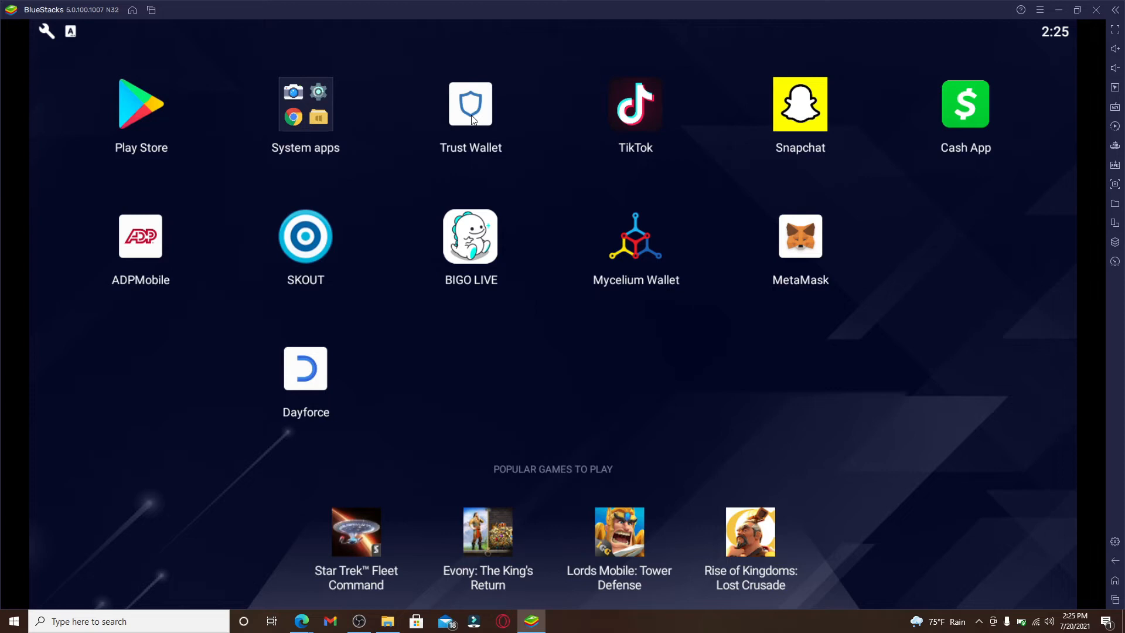
In Trust Wallet, reveal Multi-Coin Wallet 1's recovery phrase and copy it to the clipboard
{"action": "left_click", "coordinate": [471, 104]}
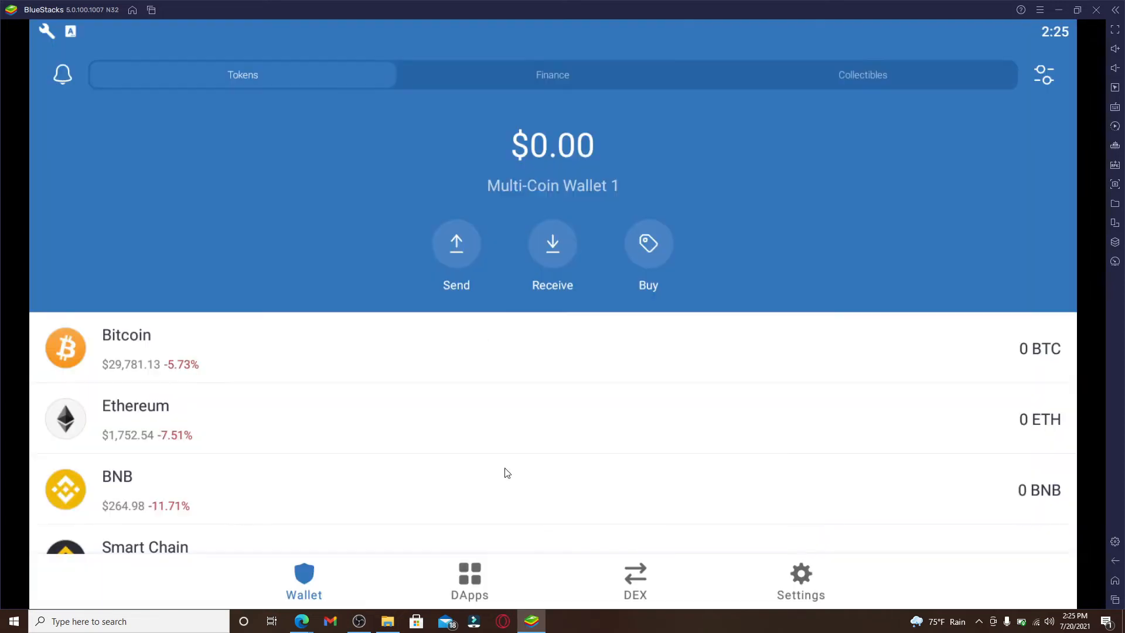
{"action": "mouse_move", "coordinate": [781, 515]}
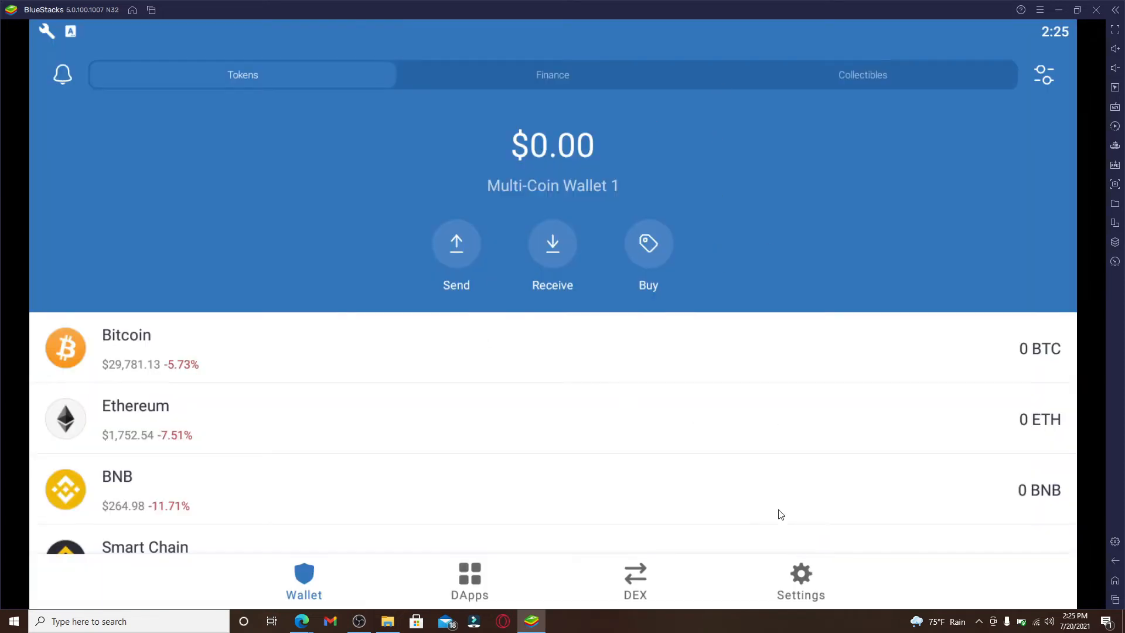
{"action": "left_click", "coordinate": [800, 581]}
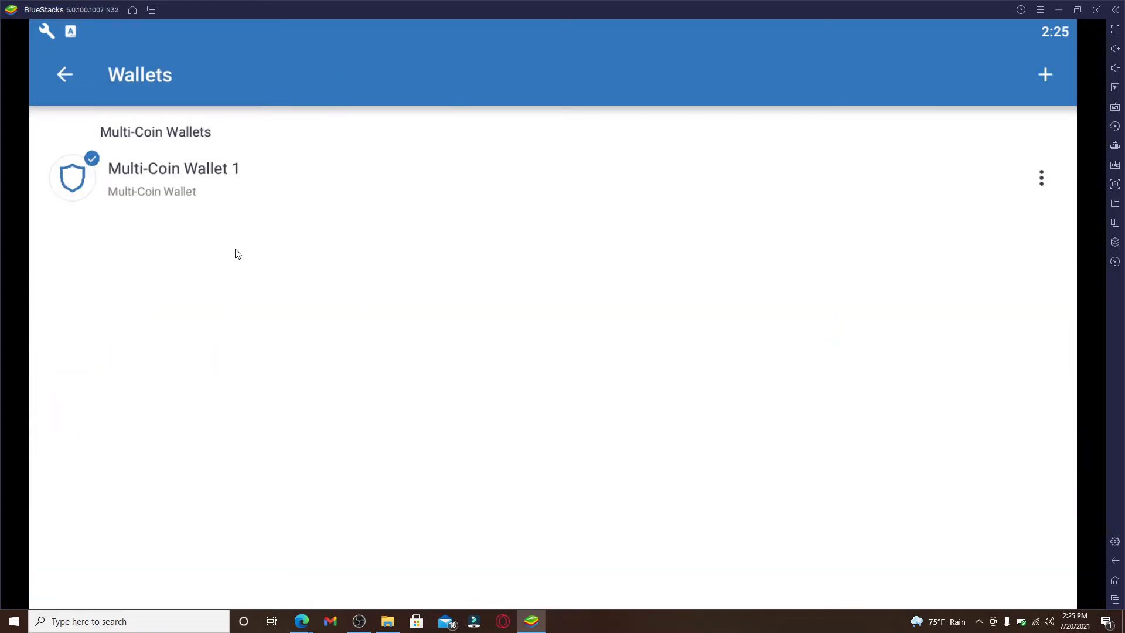
{"action": "mouse_move", "coordinate": [633, 172]}
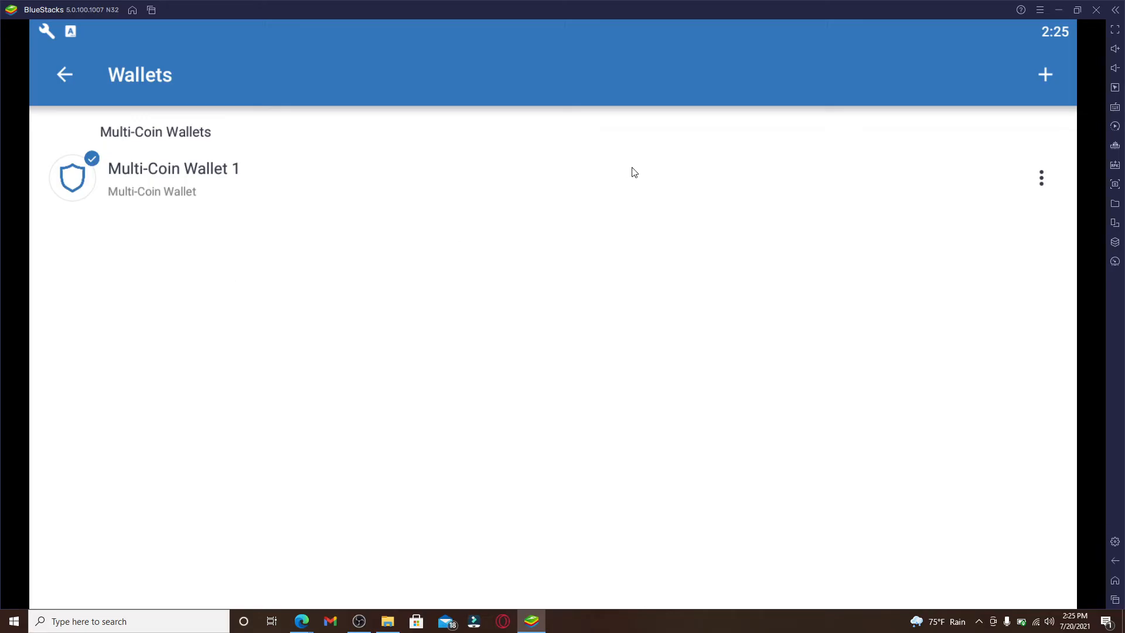
{"action": "mouse_move", "coordinate": [1041, 187]}
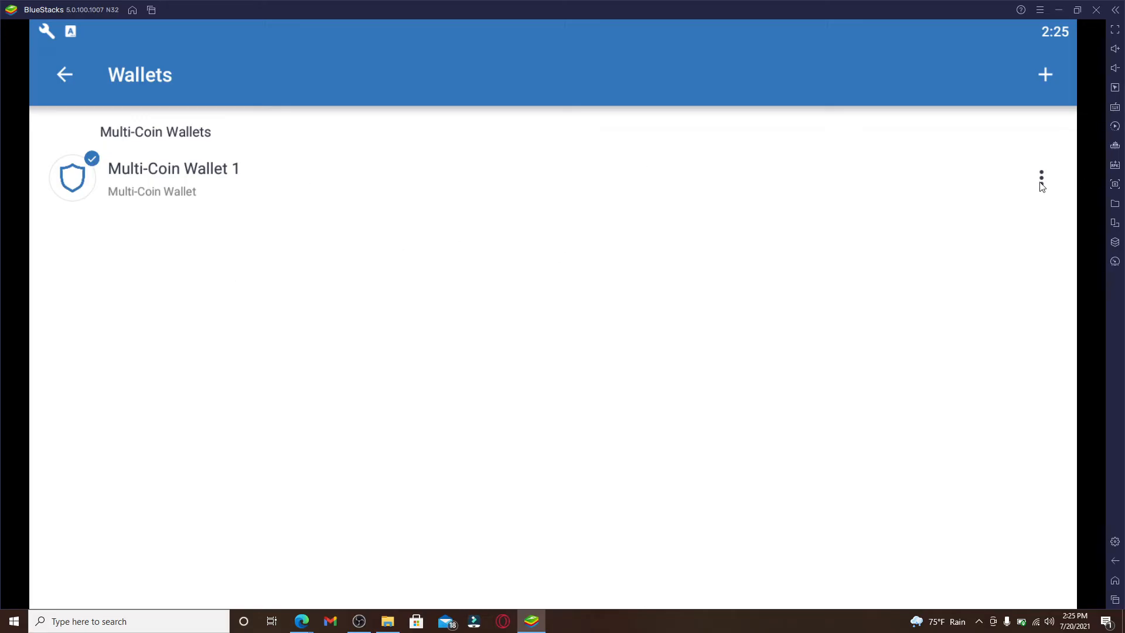
{"action": "left_click", "coordinate": [1040, 177]}
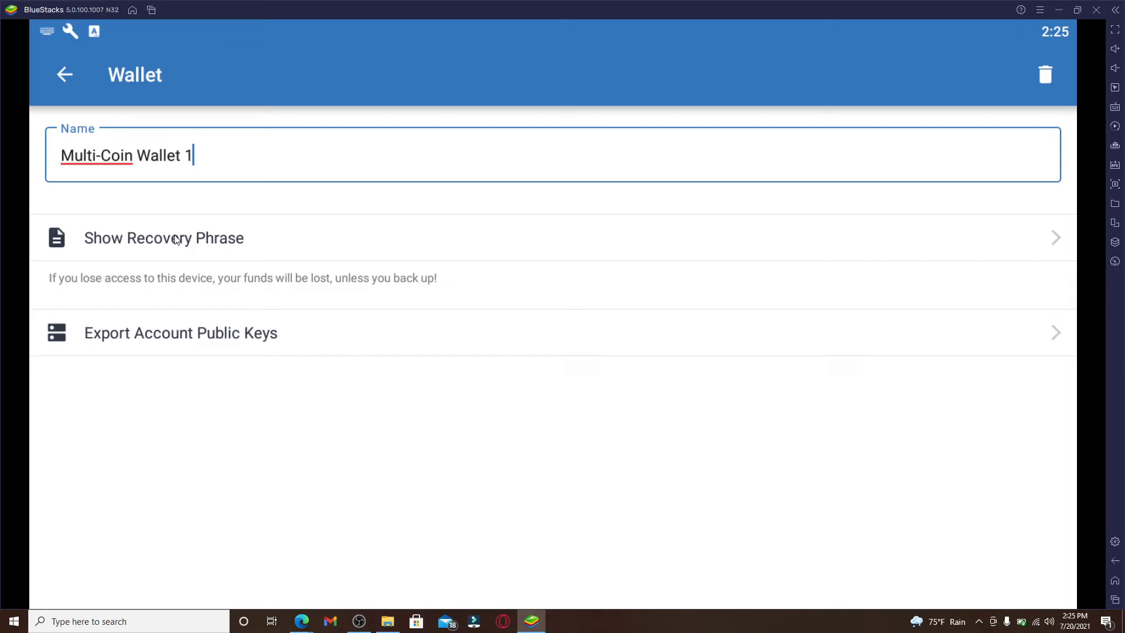
{"action": "mouse_move", "coordinate": [177, 244]}
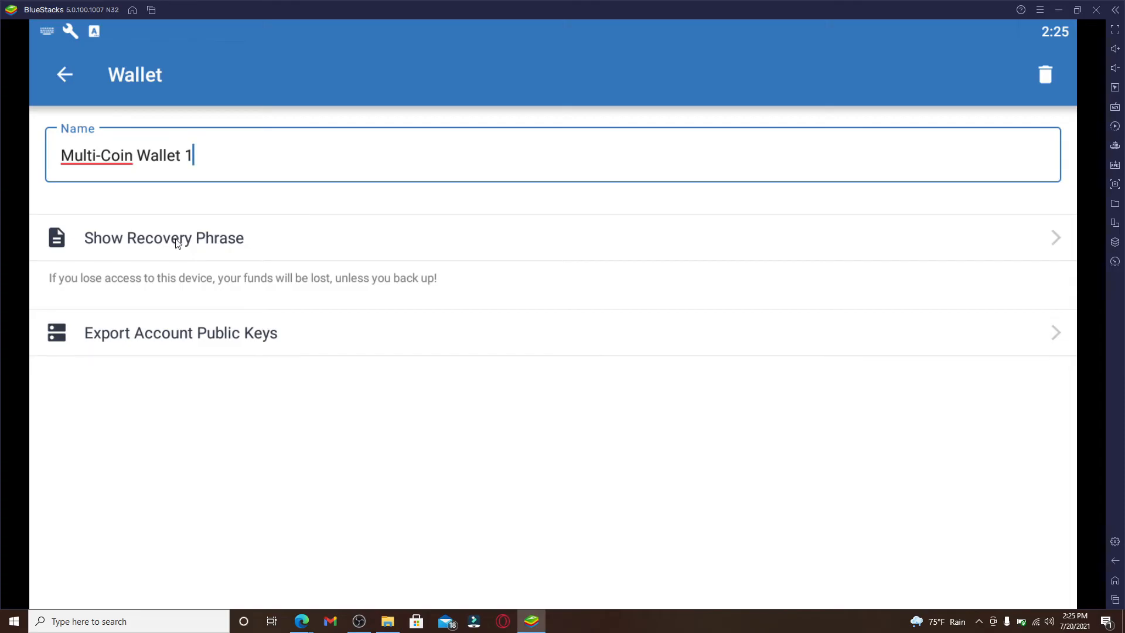
{"action": "left_click", "coordinate": [164, 238]}
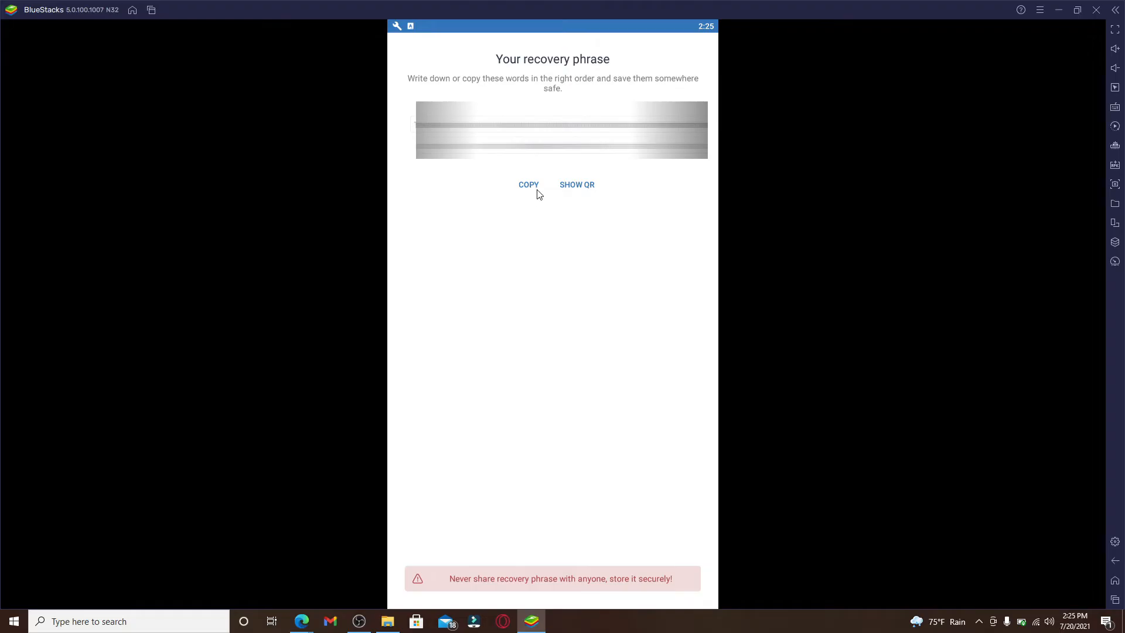
{"action": "left_click", "coordinate": [528, 184]}
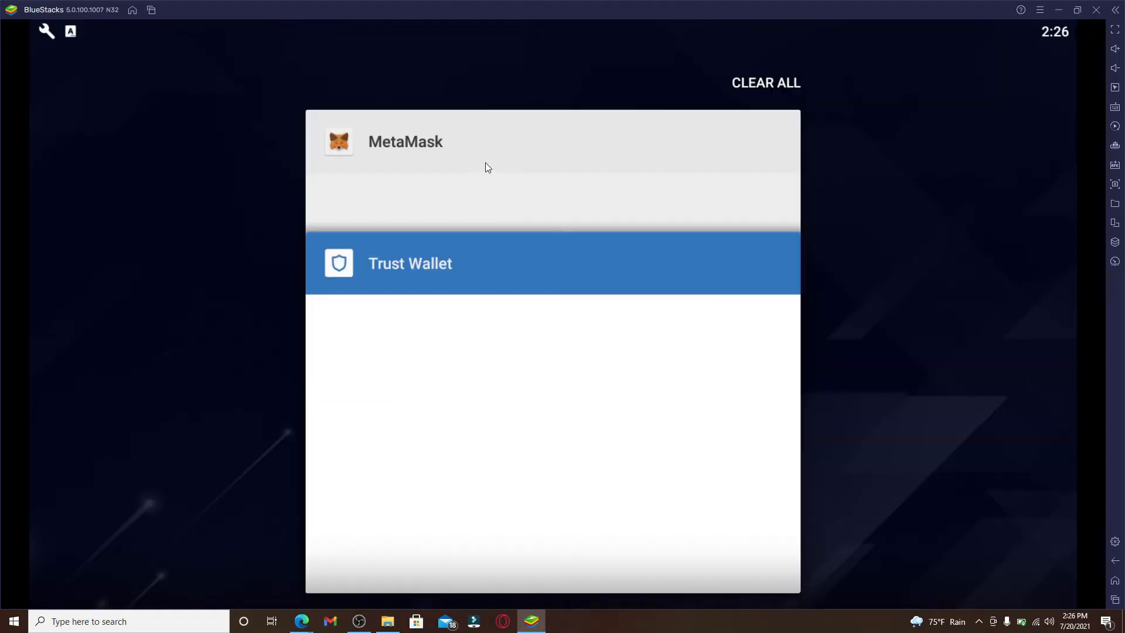
{"action": "left_click", "coordinate": [404, 141]}
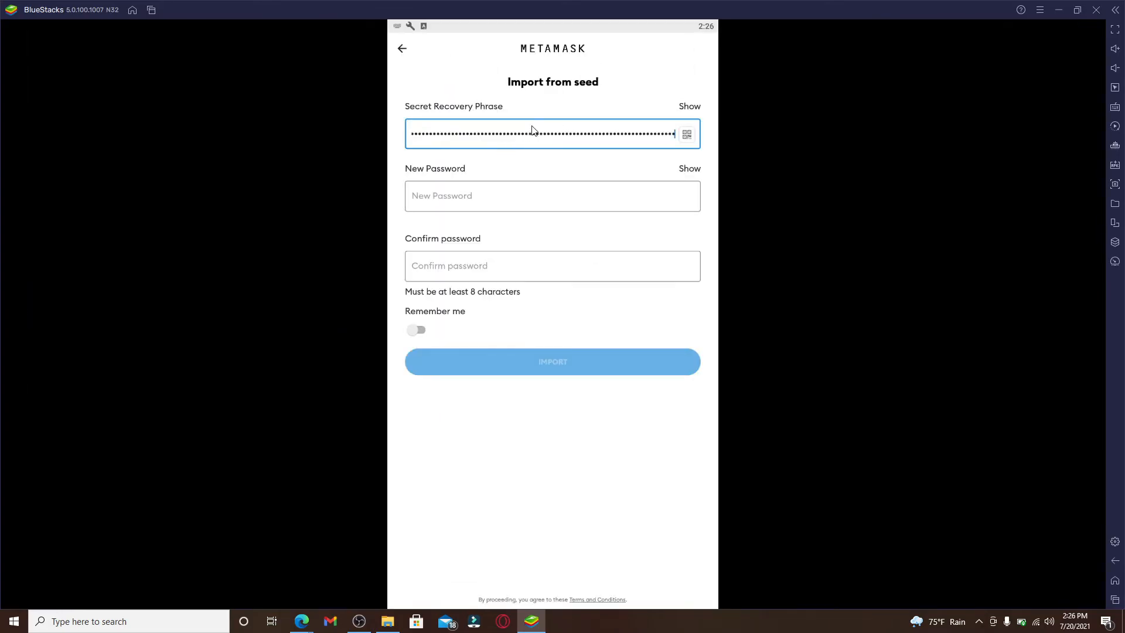
{"action": "left_click", "coordinate": [551, 195]}
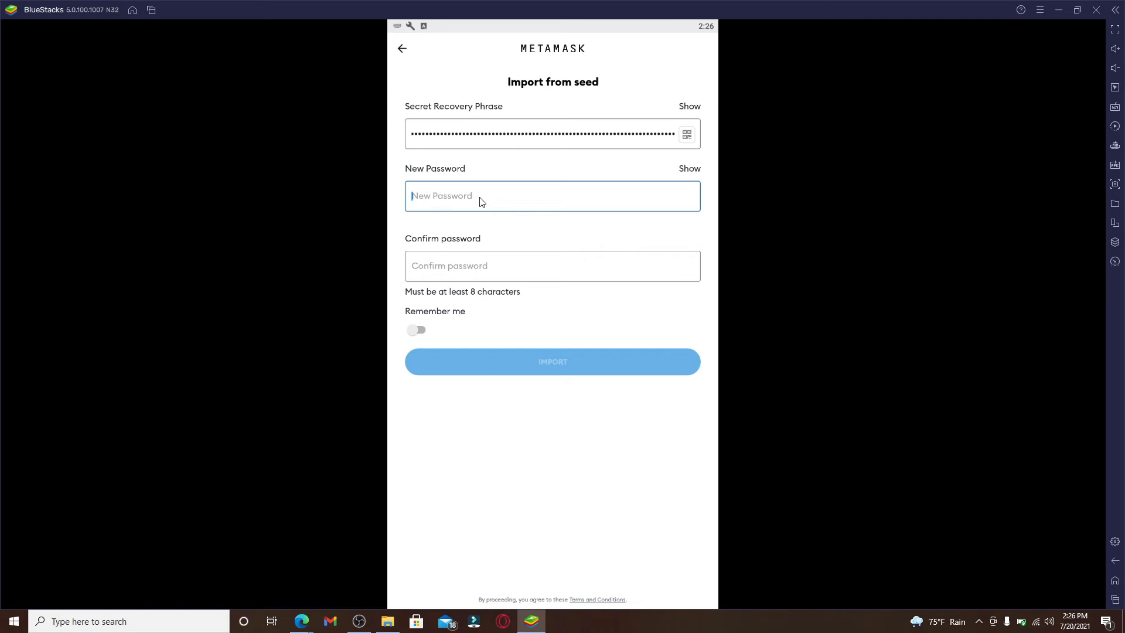
{"action": "type", "text": "password"}
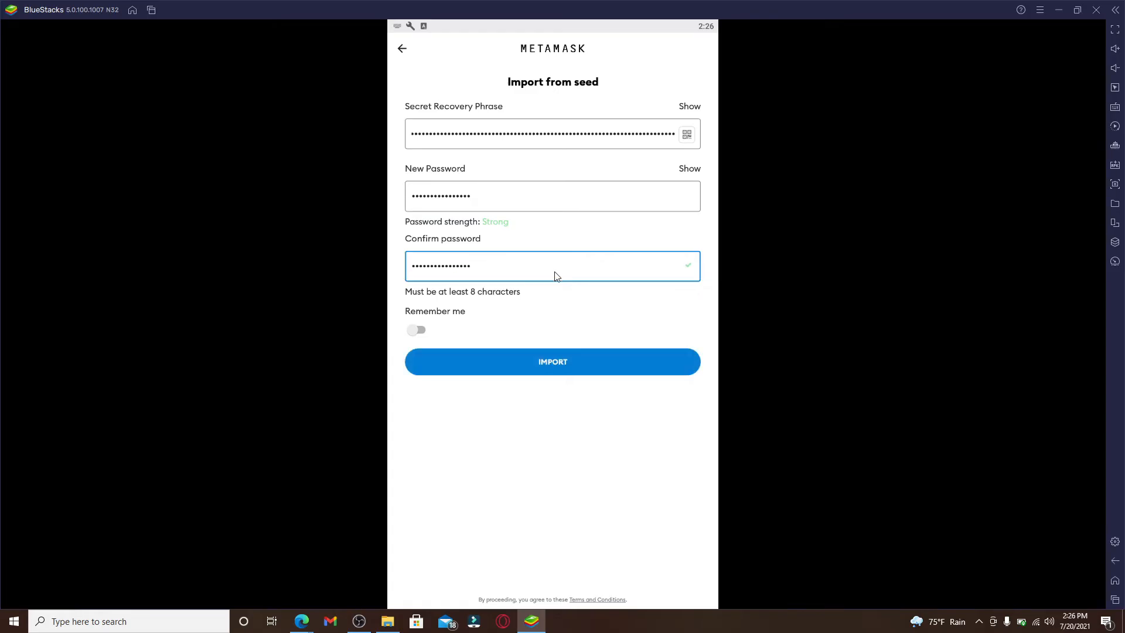
{"action": "mouse_move", "coordinate": [512, 201]}
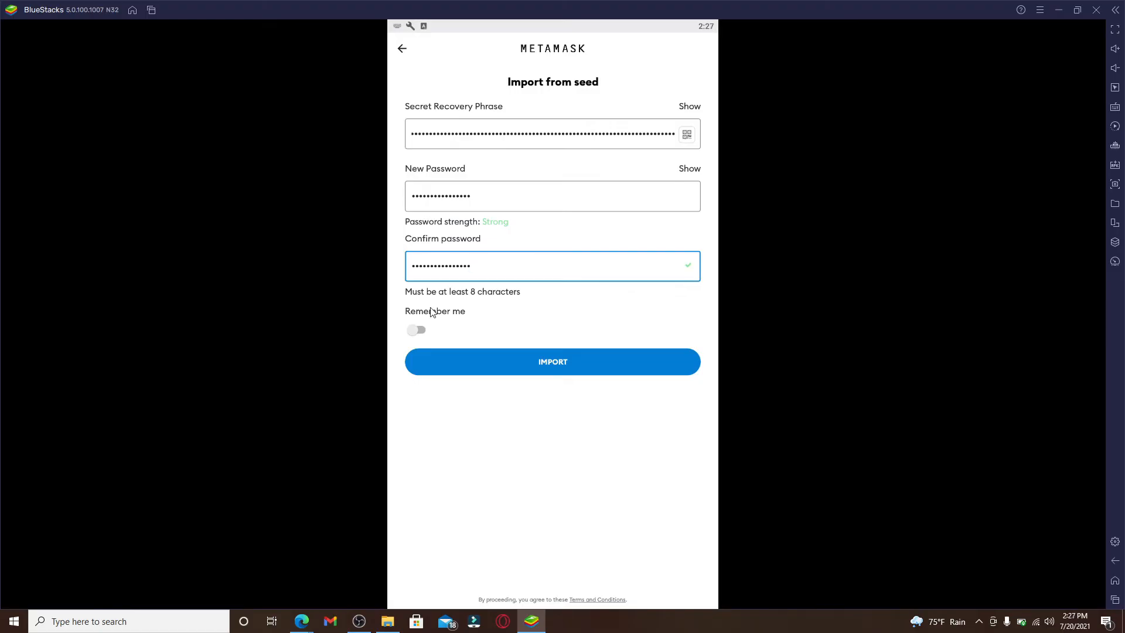
Turn on Remember me and import the wallet, reaching the usage-data consent page
{"action": "left_click", "coordinate": [417, 330]}
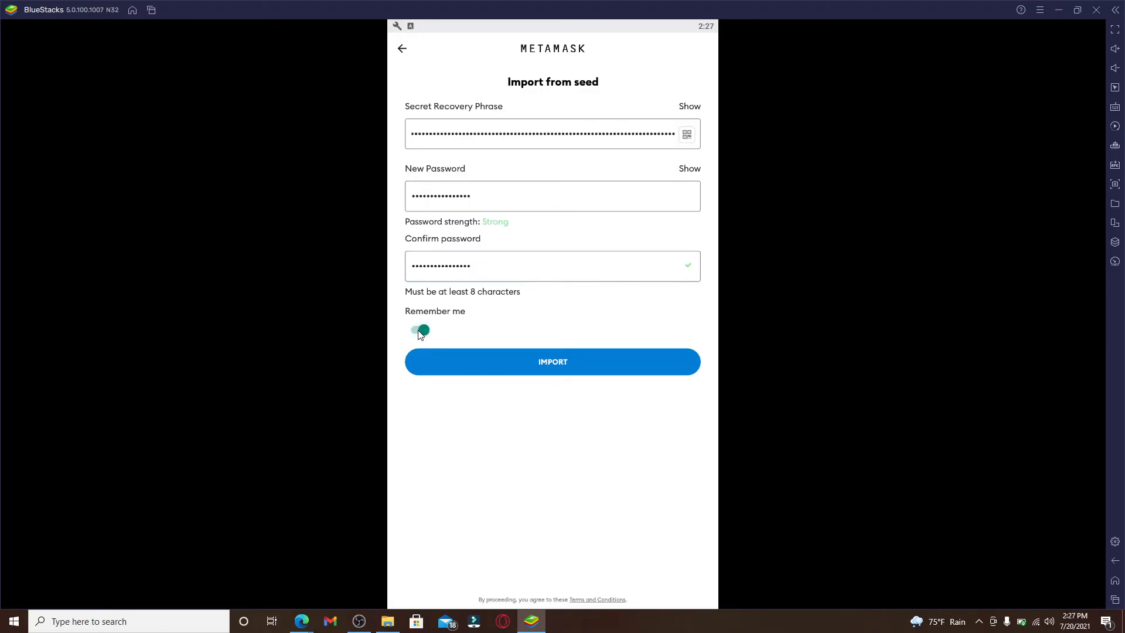
{"action": "left_click", "coordinate": [421, 330]}
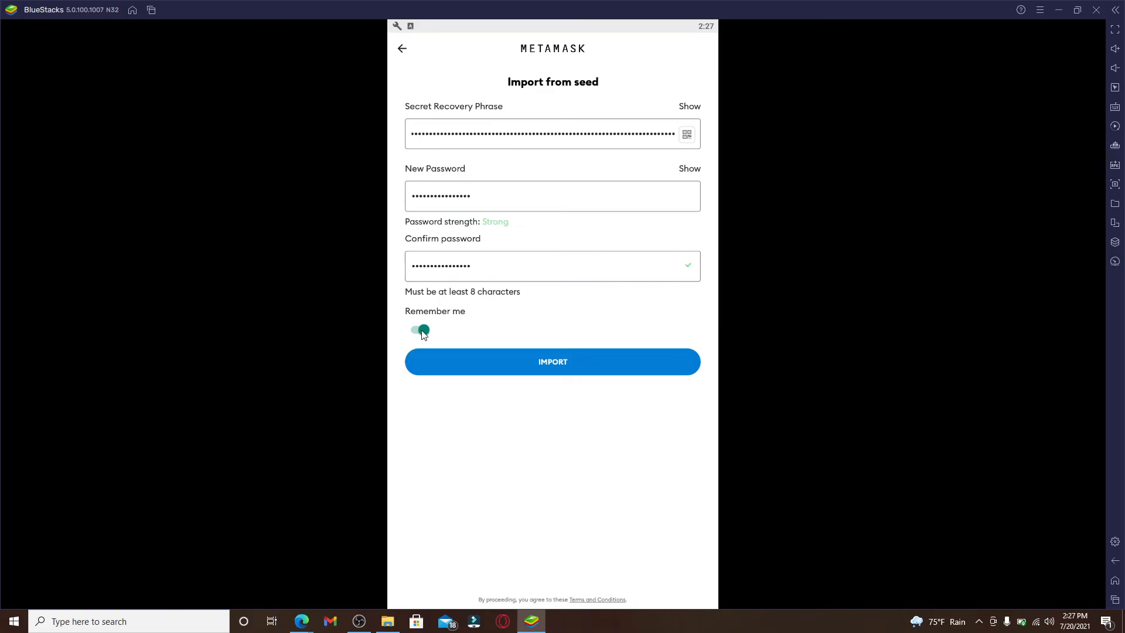
{"action": "left_click", "coordinate": [552, 362]}
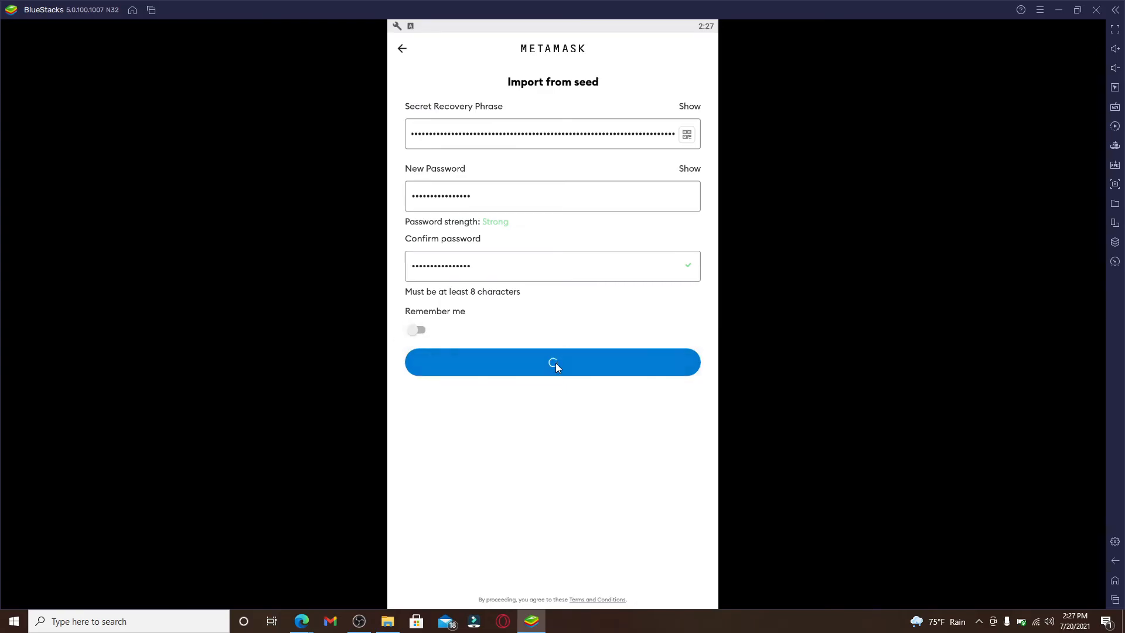
{"action": "left_click", "coordinate": [552, 362]}
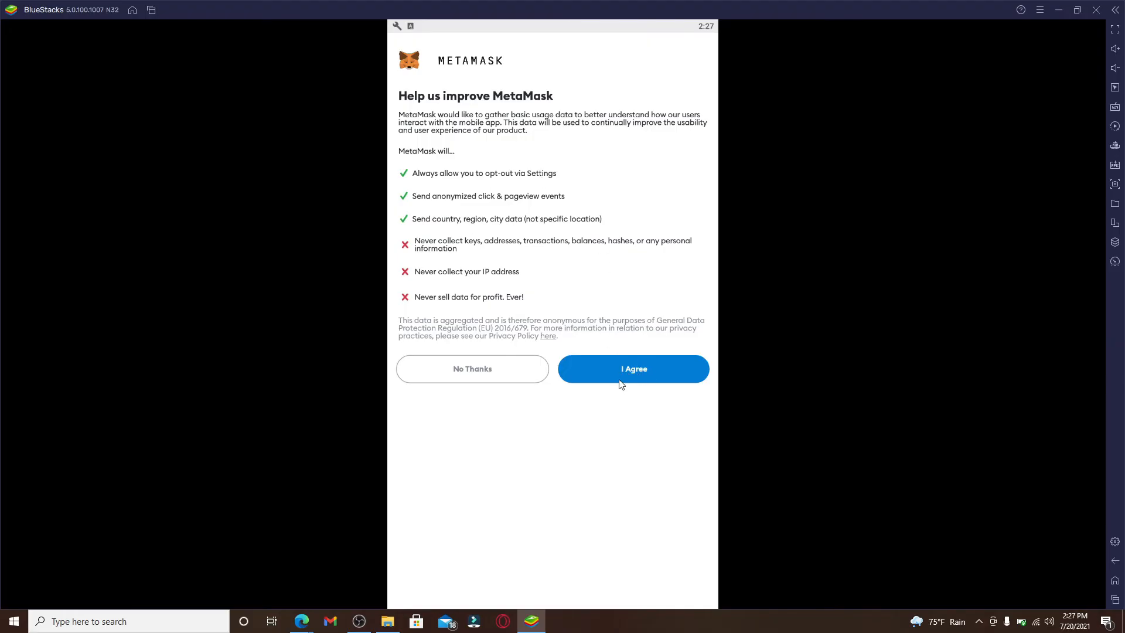
Agree to share usage data and dismiss each wallet tour step until the browser's explore page shows
{"action": "left_click", "coordinate": [632, 368]}
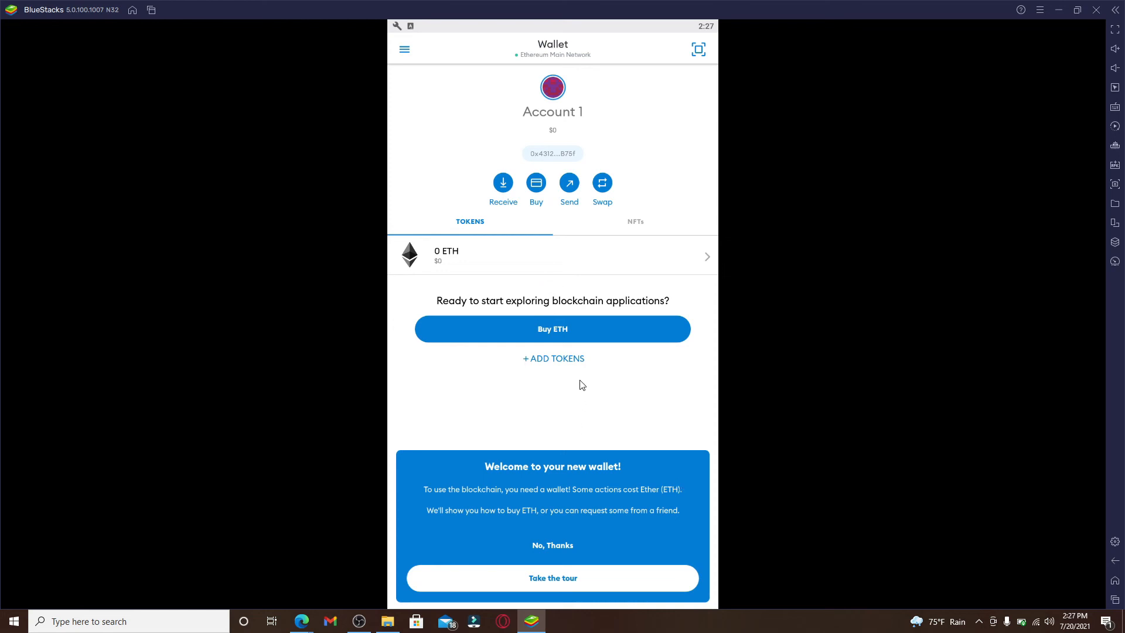
{"action": "mouse_move", "coordinate": [555, 582]}
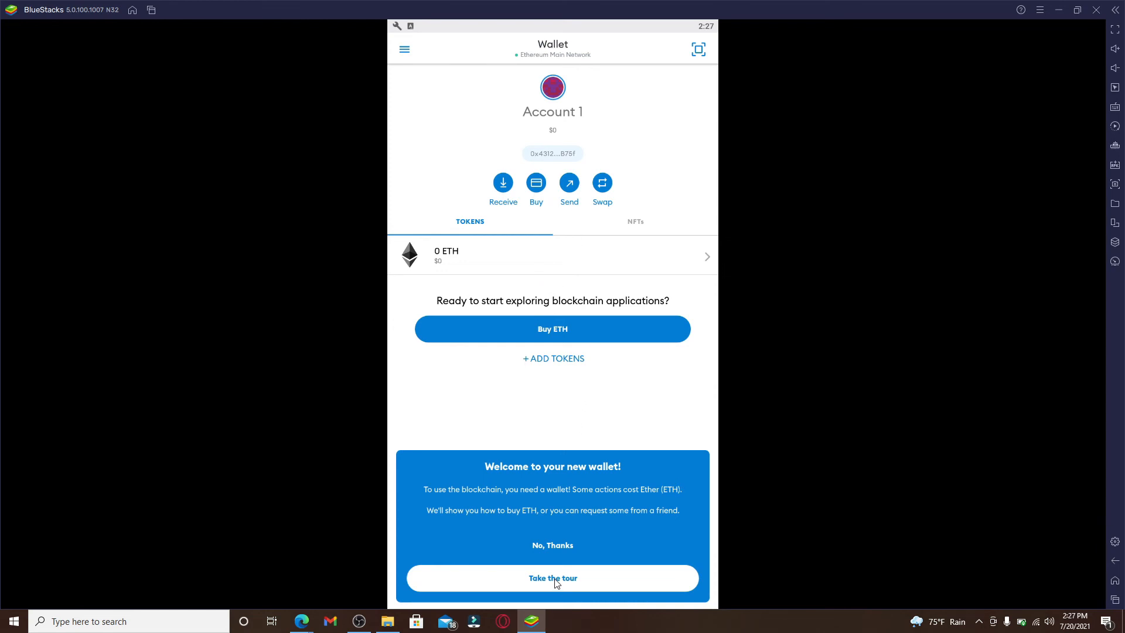
{"action": "left_click", "coordinate": [551, 578]}
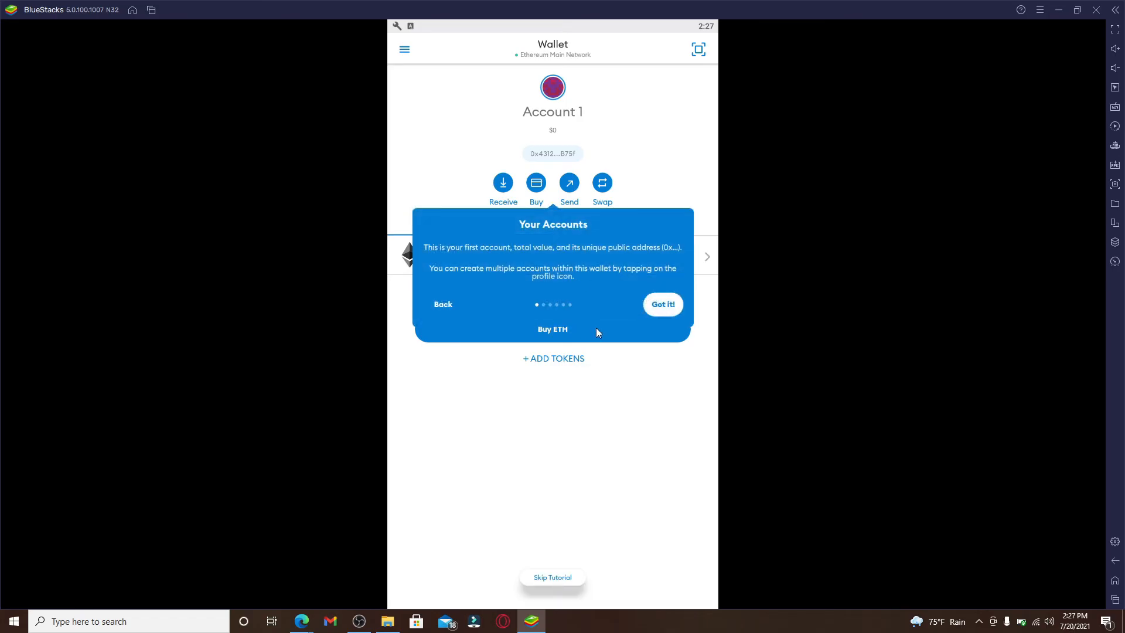
{"action": "left_click", "coordinate": [661, 305]}
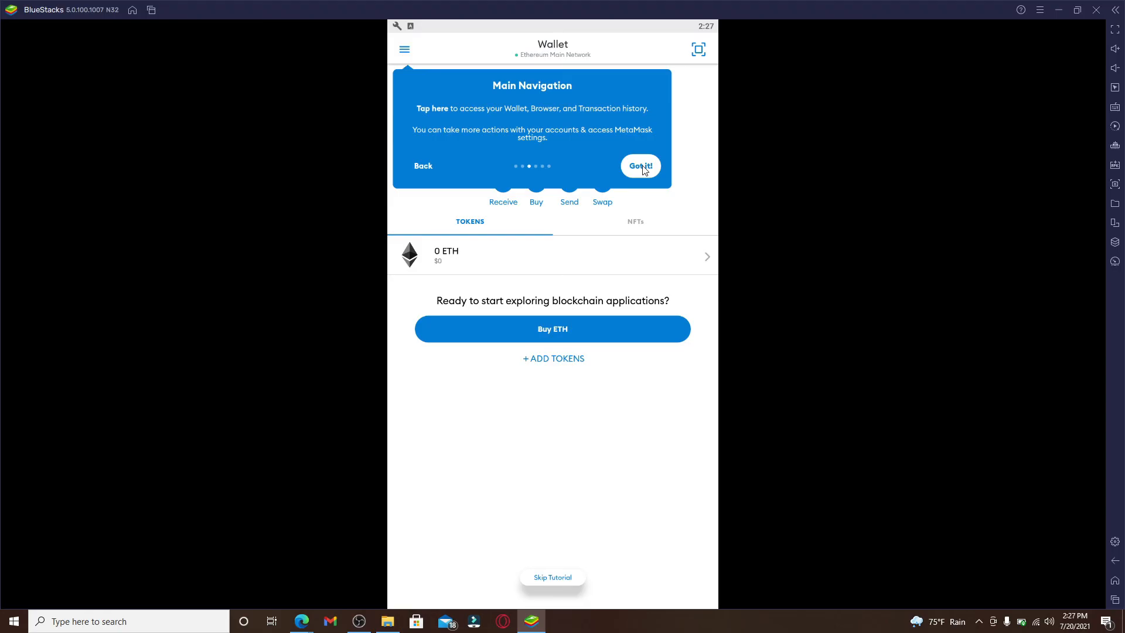
{"action": "left_click", "coordinate": [640, 166]}
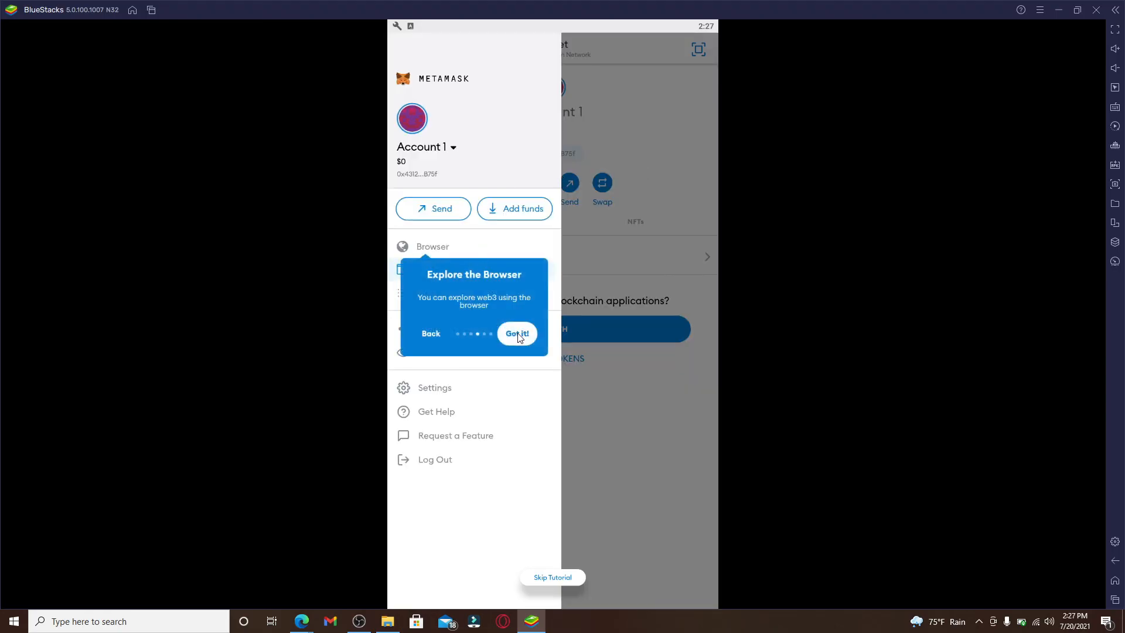
{"action": "left_click", "coordinate": [516, 334]}
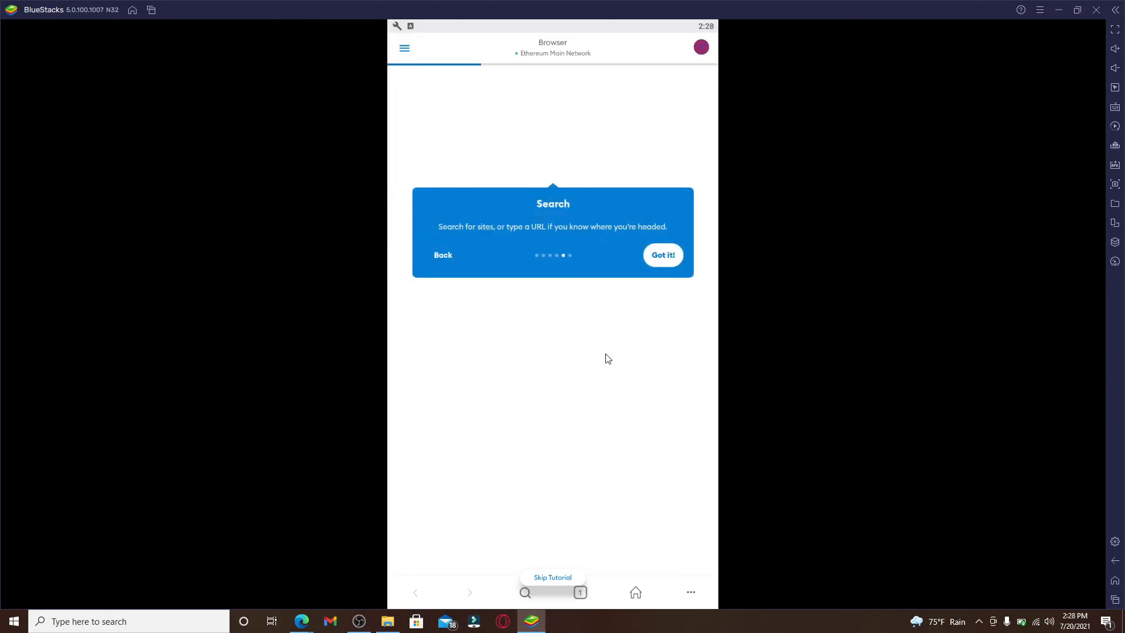
{"action": "left_click", "coordinate": [661, 255]}
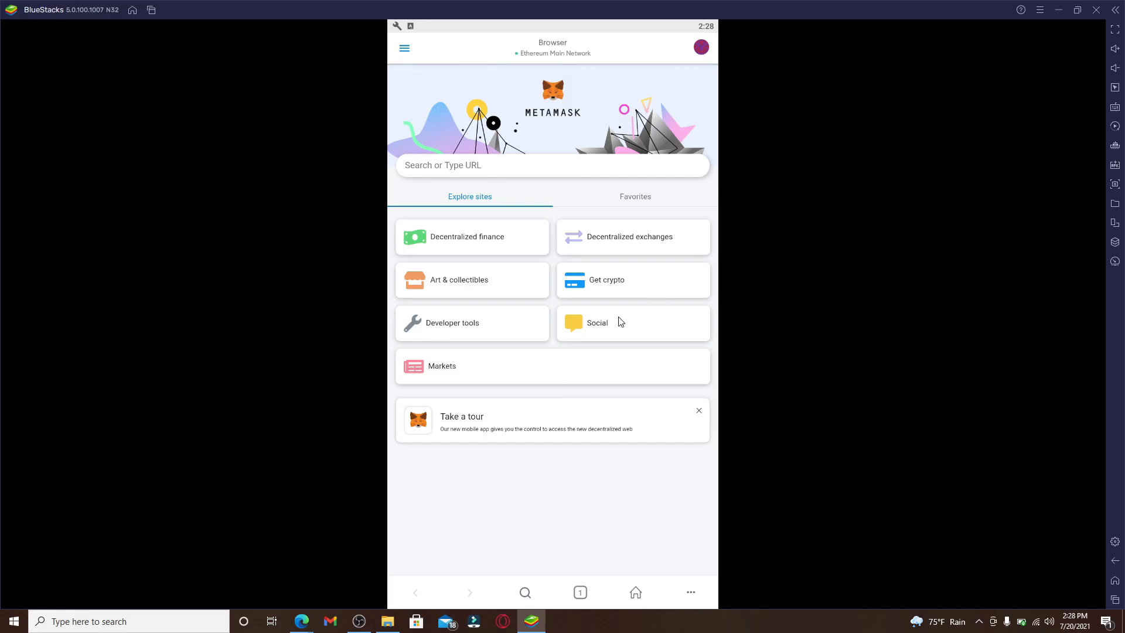